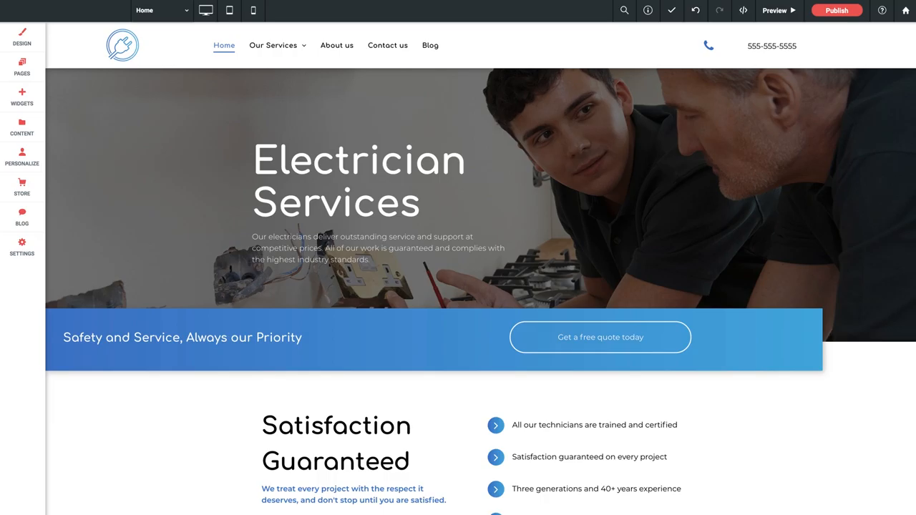
pyautogui.moveTo(146, 448)
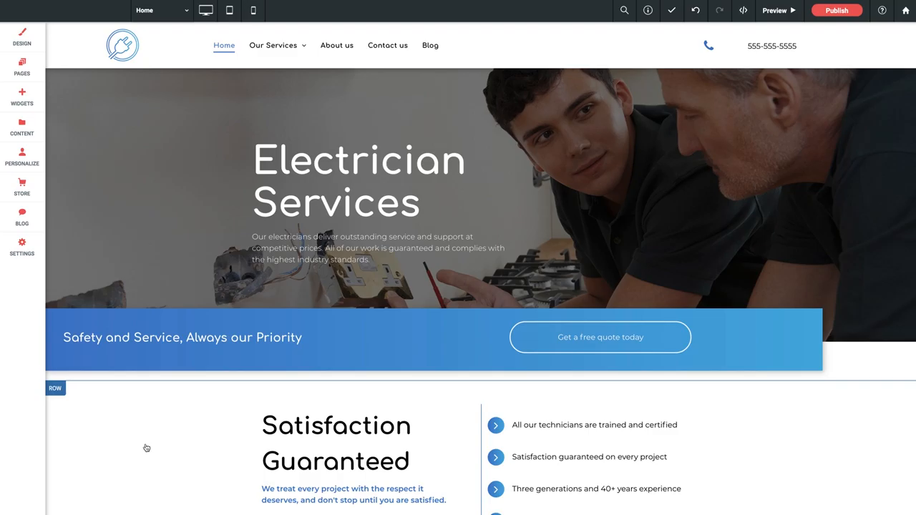
pyautogui.moveTo(150, 444)
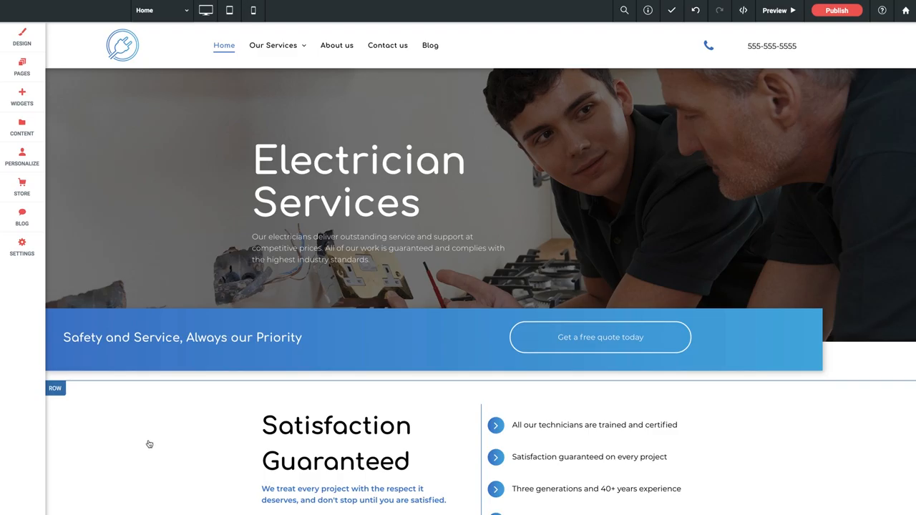
pyautogui.moveTo(152, 443)
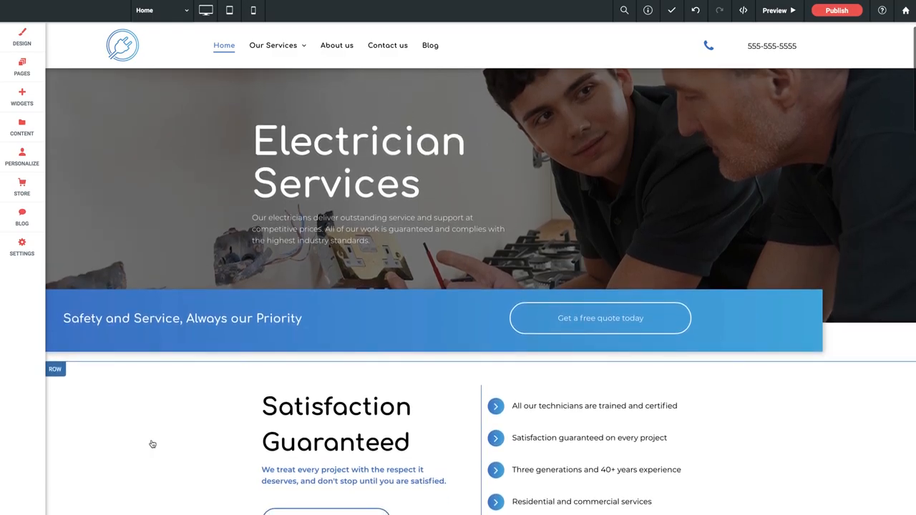
# Step: Show the Widgets library and scroll it down to the Blog widgets
pyautogui.scroll(-3)
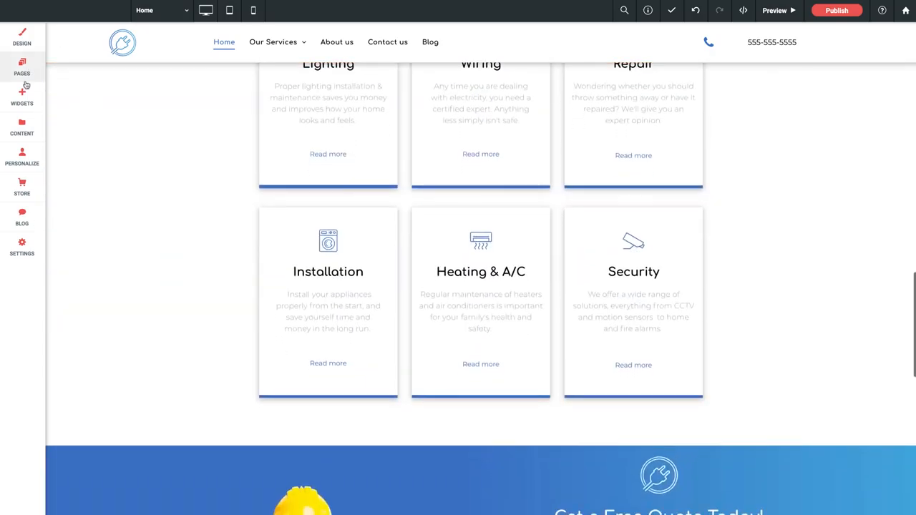
pyautogui.click(22, 96)
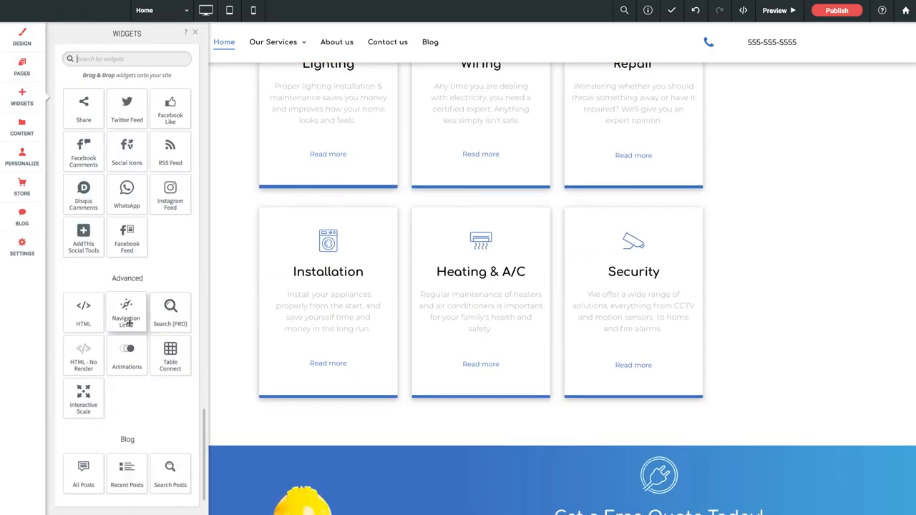
pyautogui.scroll(-3)
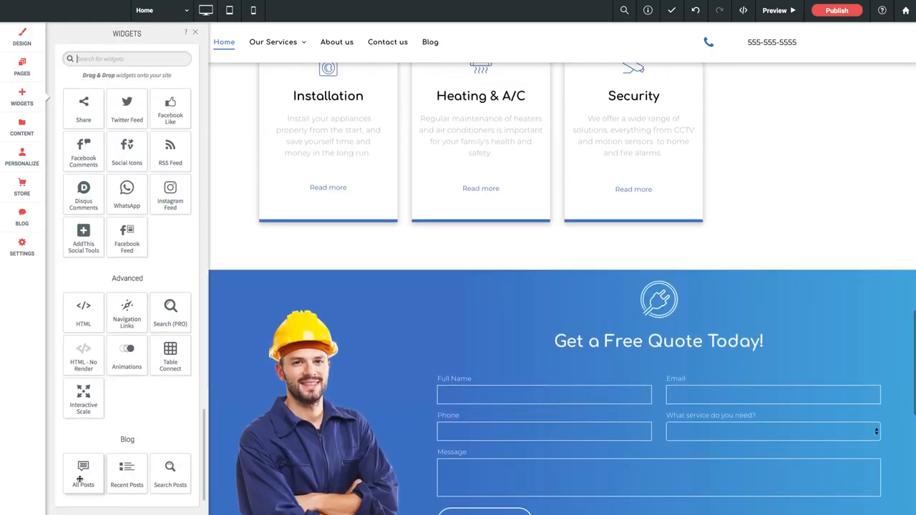
pyautogui.moveTo(127, 474)
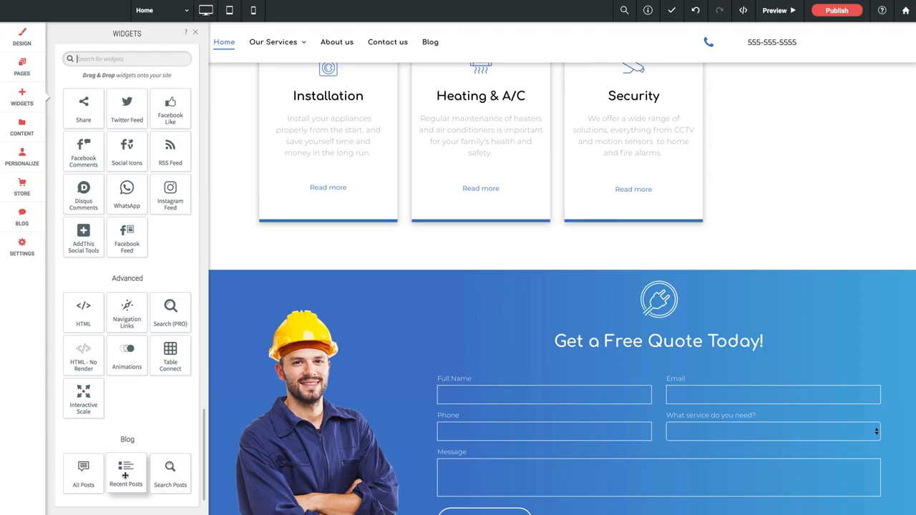
pyautogui.moveTo(172, 428)
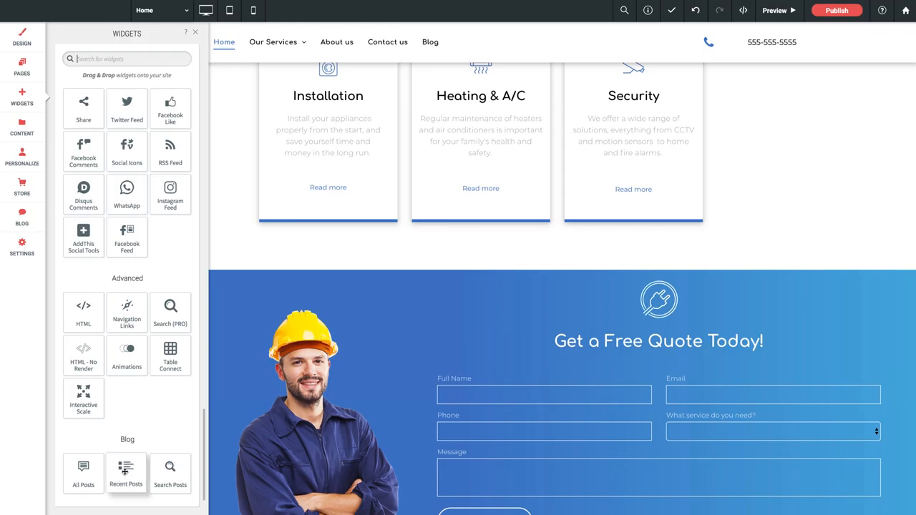
# Step: Place a Recent Posts widget between the service cards and the Free Quote form, and review its settings
pyautogui.moveTo(126, 473); pyautogui.dragTo(515, 292)
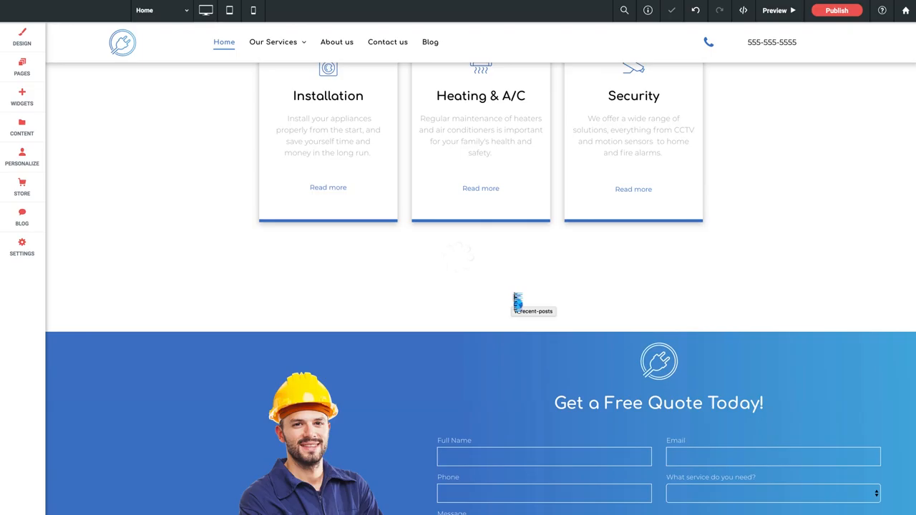
pyautogui.click(533, 301)
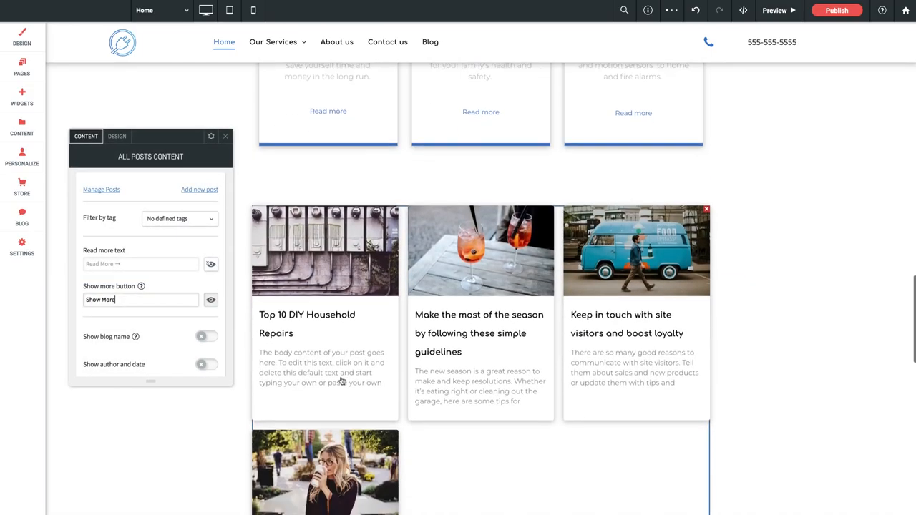
pyautogui.scroll(-3)
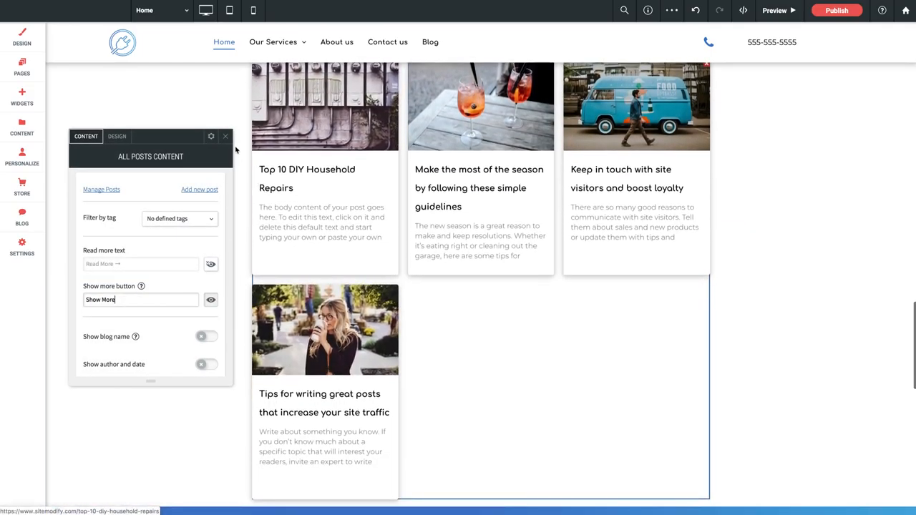
pyautogui.click(225, 136)
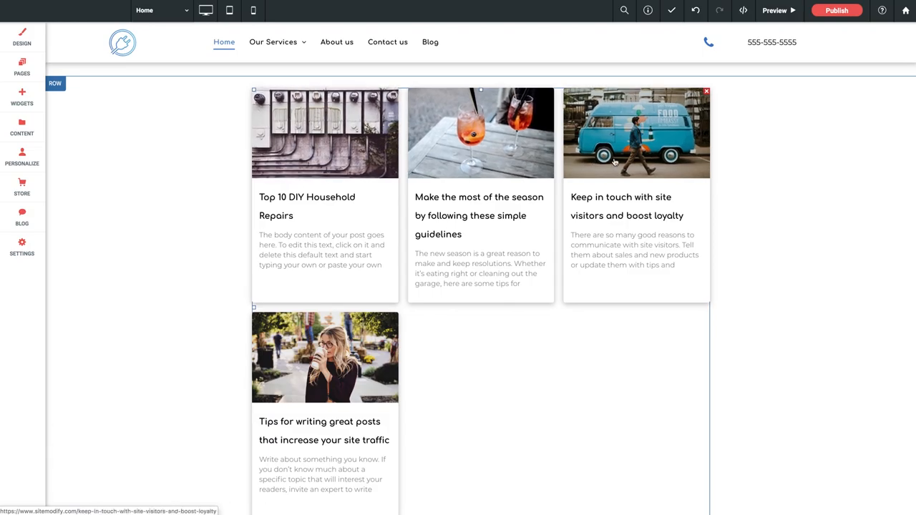
pyautogui.moveTo(344, 201)
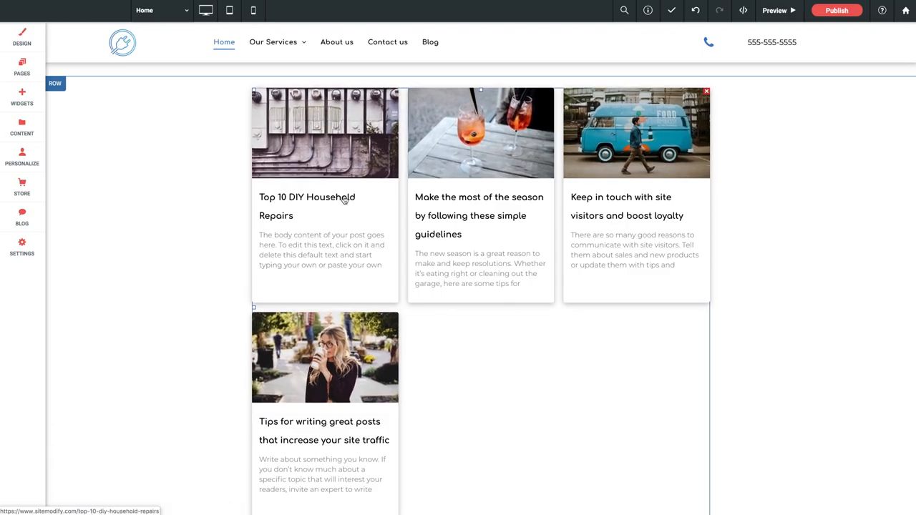
pyautogui.moveTo(294, 222)
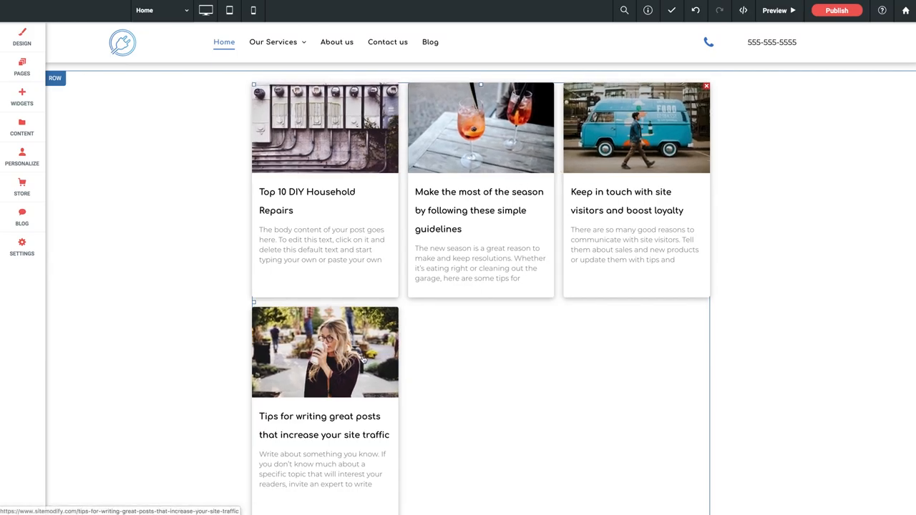
pyautogui.scroll(-3)
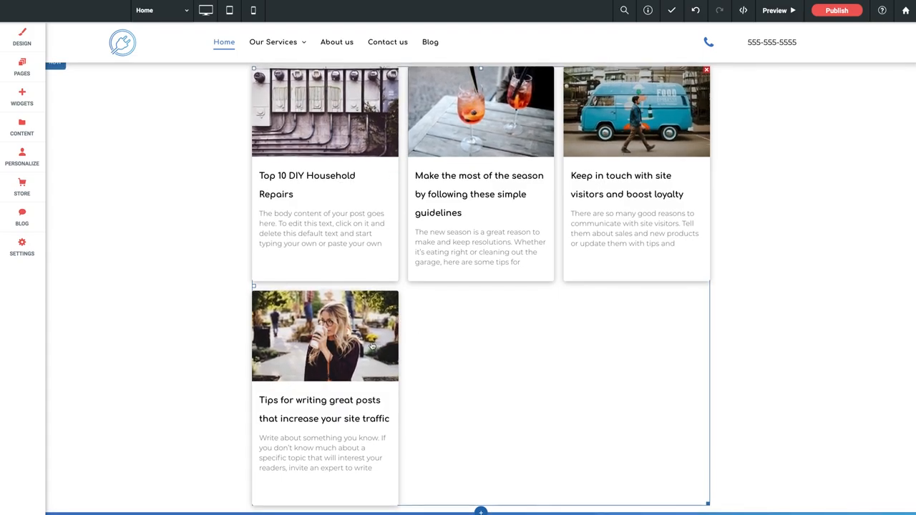
pyautogui.moveTo(445, 336)
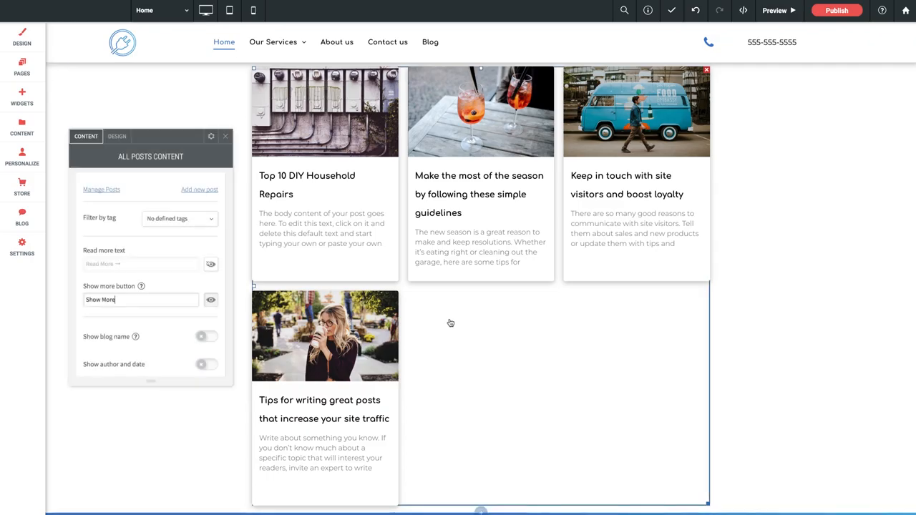
pyautogui.moveTo(150, 136); pyautogui.dragTo(189, 129)
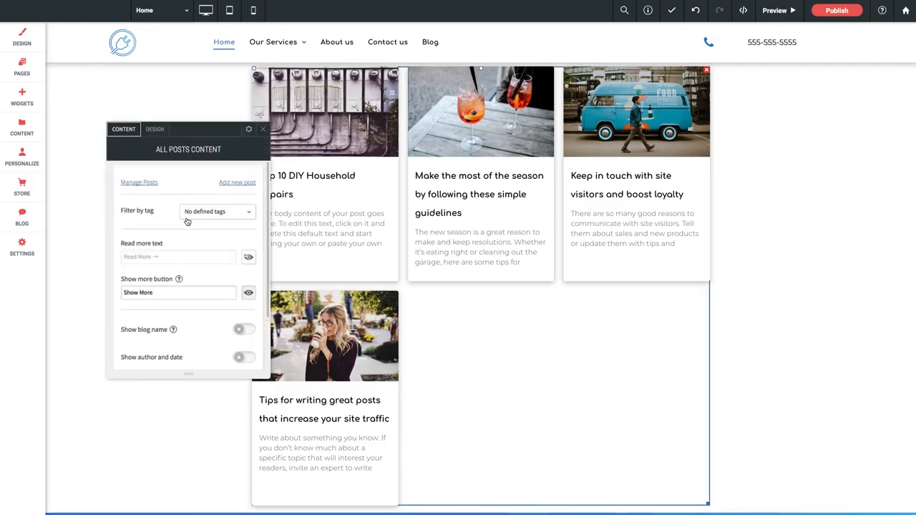
pyautogui.scroll(-3)
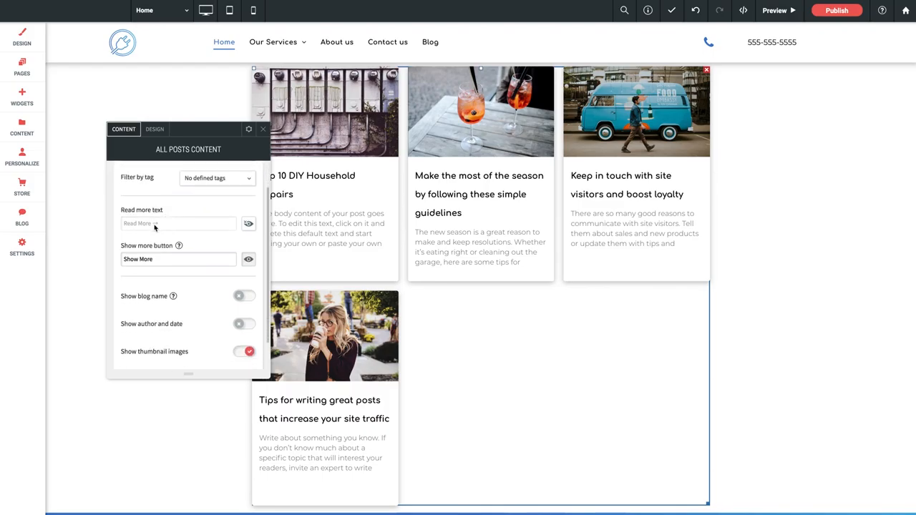
pyautogui.moveTo(208, 234)
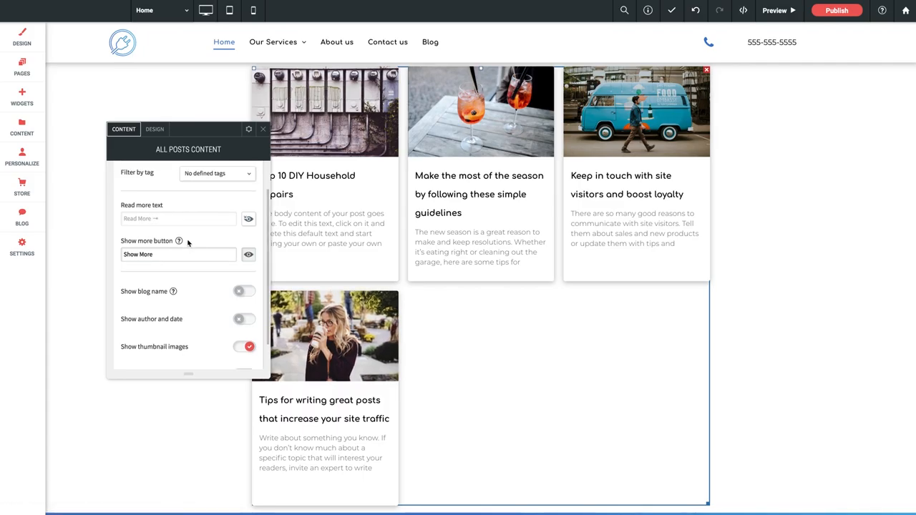
pyautogui.scroll(-3)
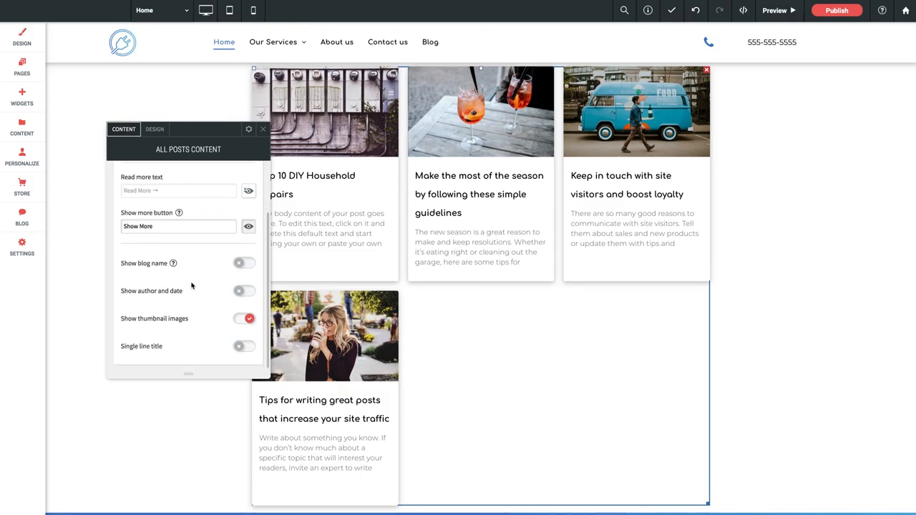
pyautogui.moveTo(175, 266)
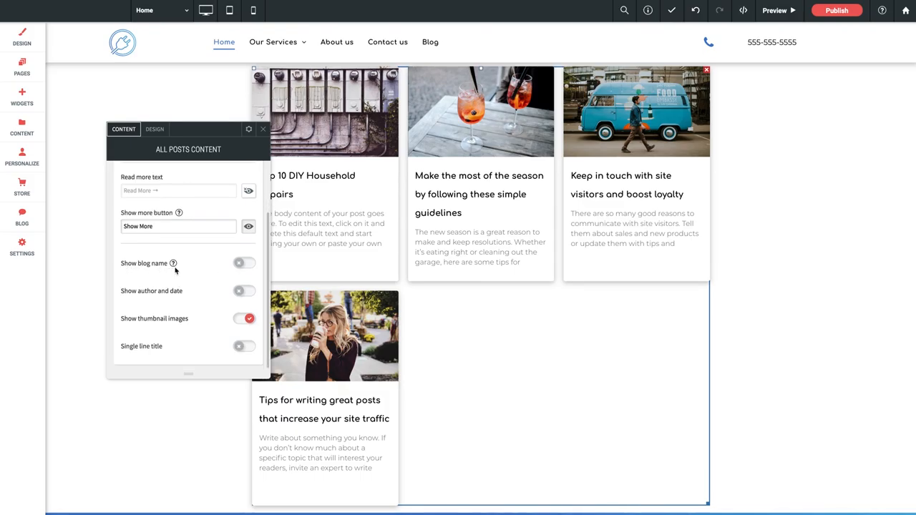
pyautogui.moveTo(216, 299)
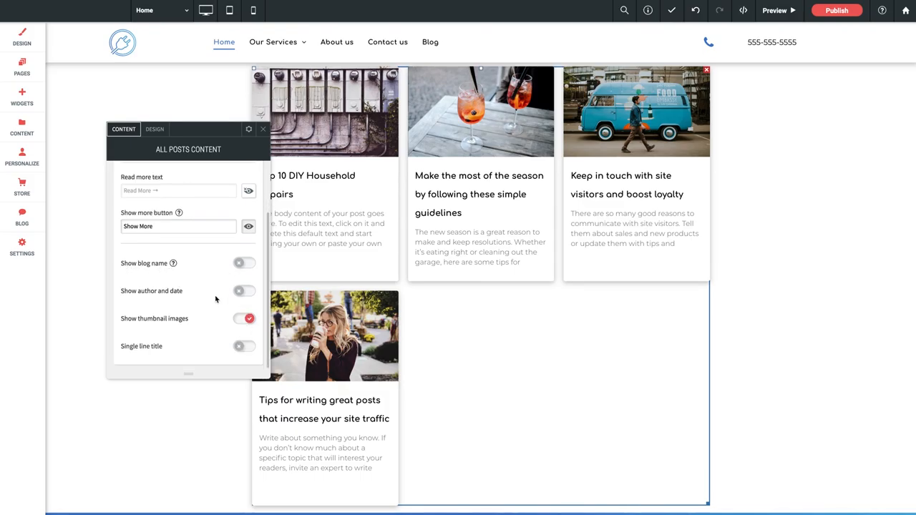
# Step: Switch the posts widget to the list layout, then browse its Post, Frame and Spacing options
pyautogui.click(155, 130)
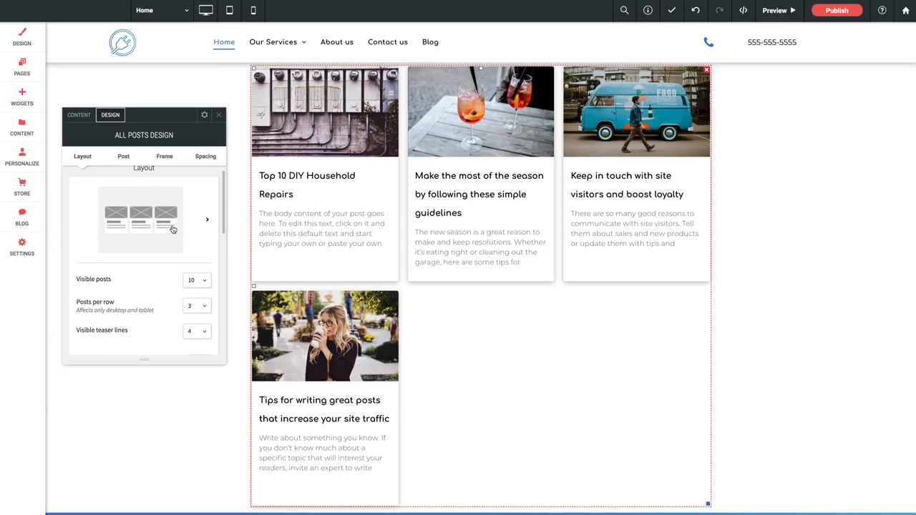
pyautogui.click(208, 219)
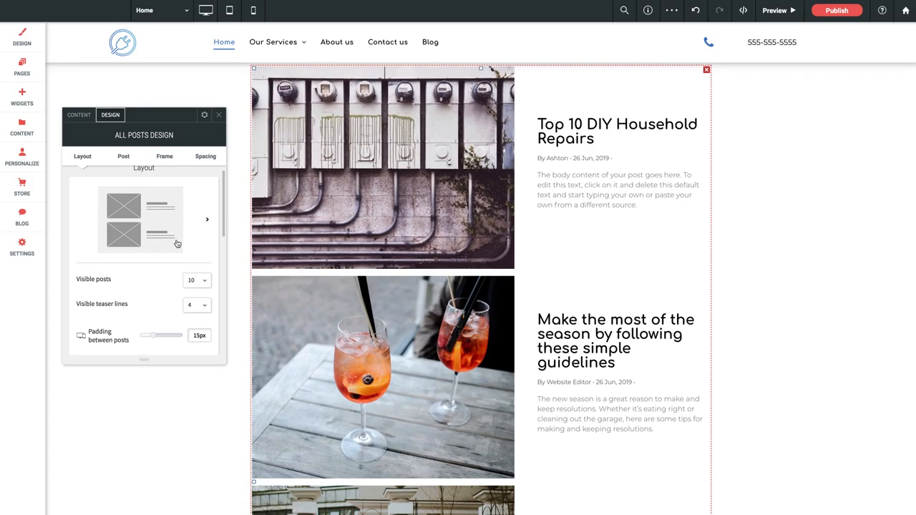
pyautogui.scroll(-3)
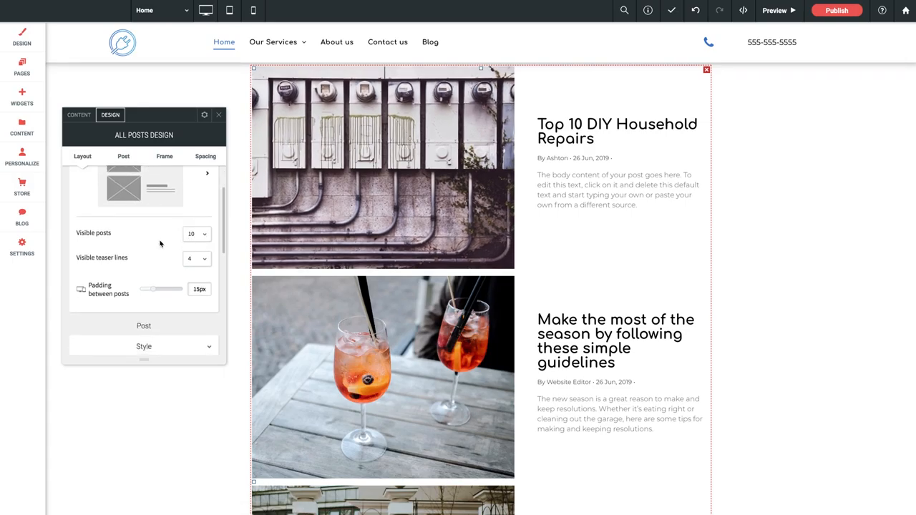
pyautogui.scroll(-3)
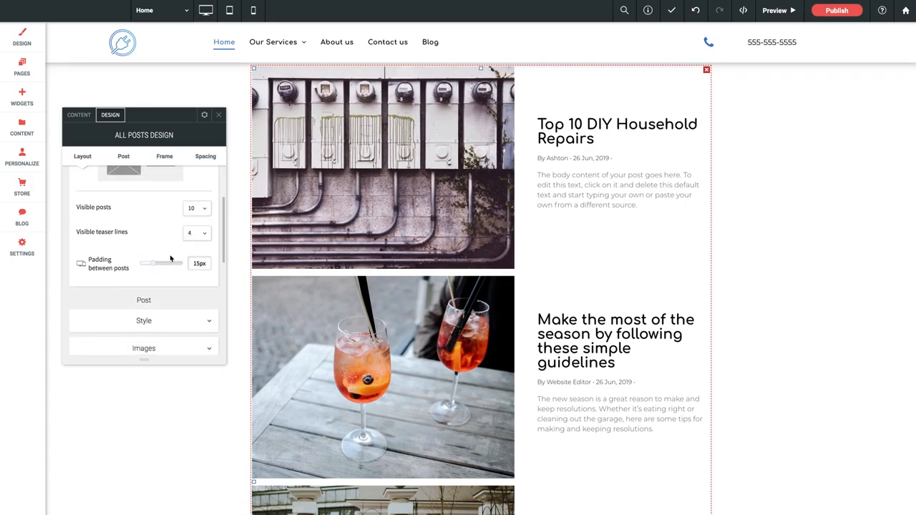
pyautogui.scroll(-3)
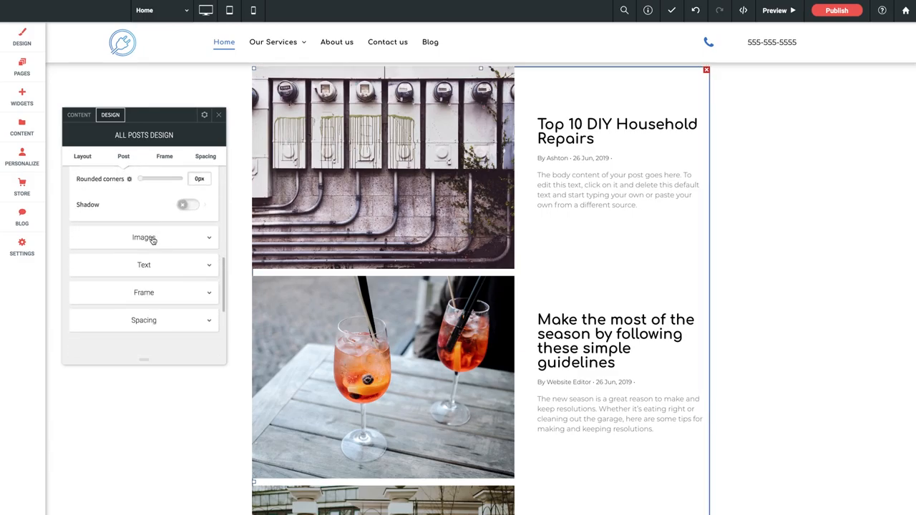
pyautogui.click(143, 236)
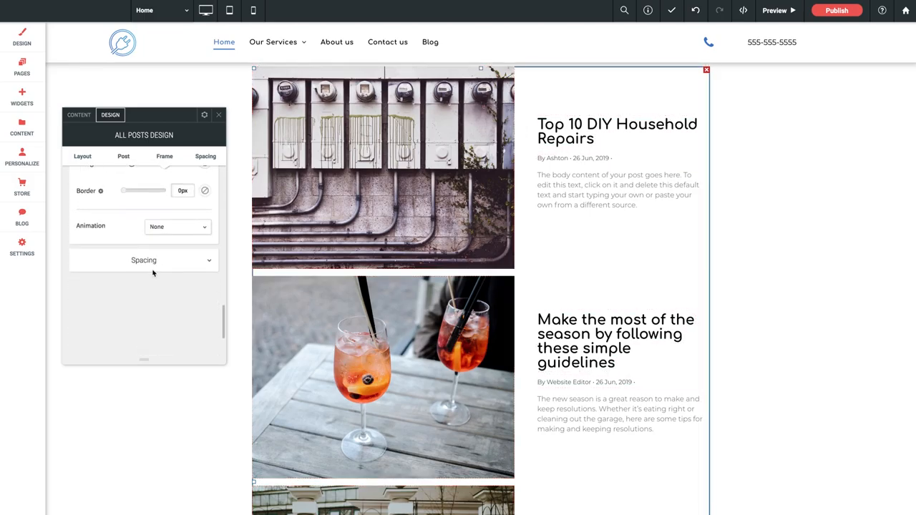
pyautogui.click(144, 259)
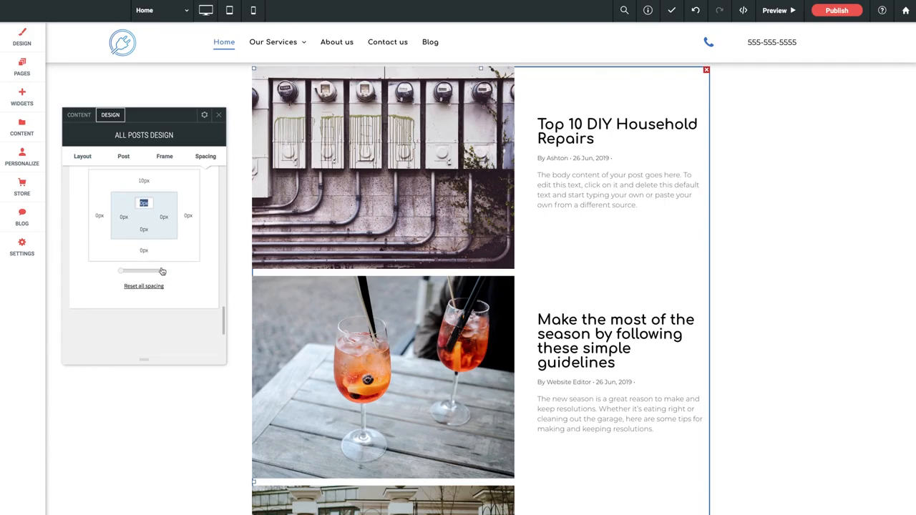
pyautogui.click(82, 156)
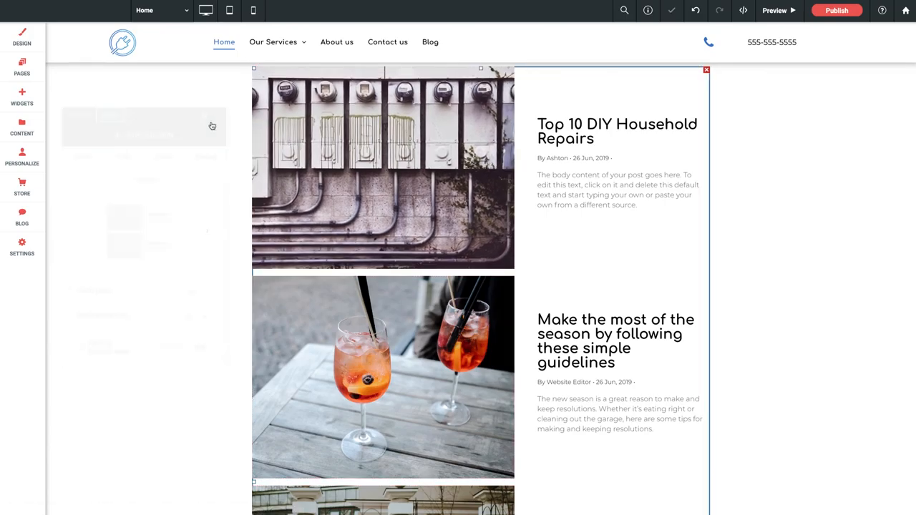
# Step: Preview the homepage and scroll through the second post, 'Make the most of the season'
pyautogui.click(773, 10)
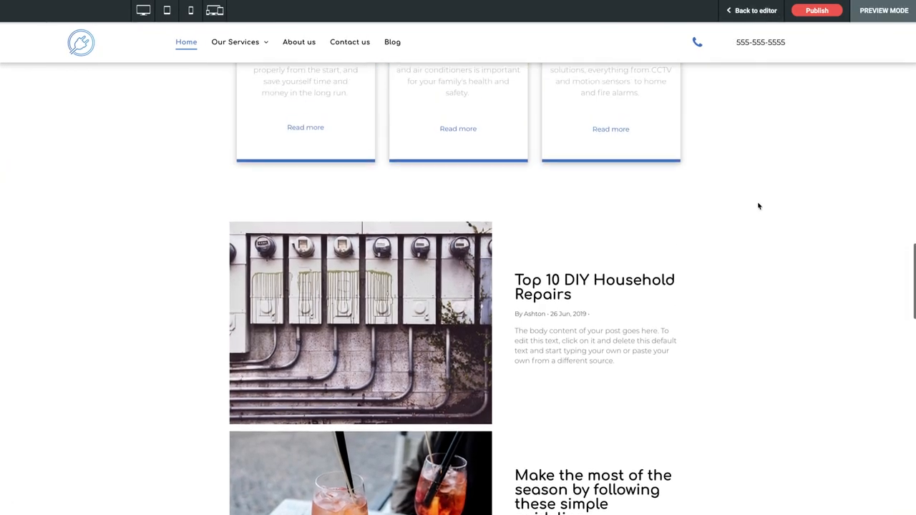
pyautogui.scroll(-3)
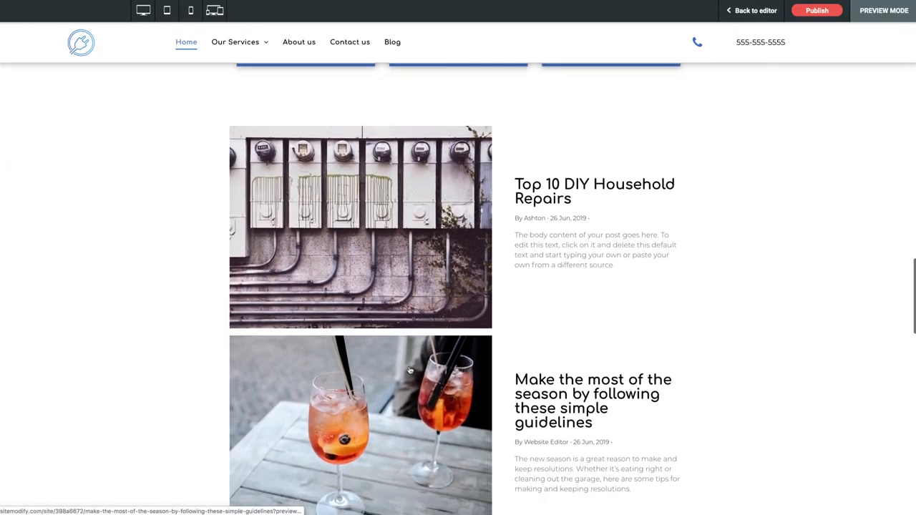
pyautogui.click(360, 422)
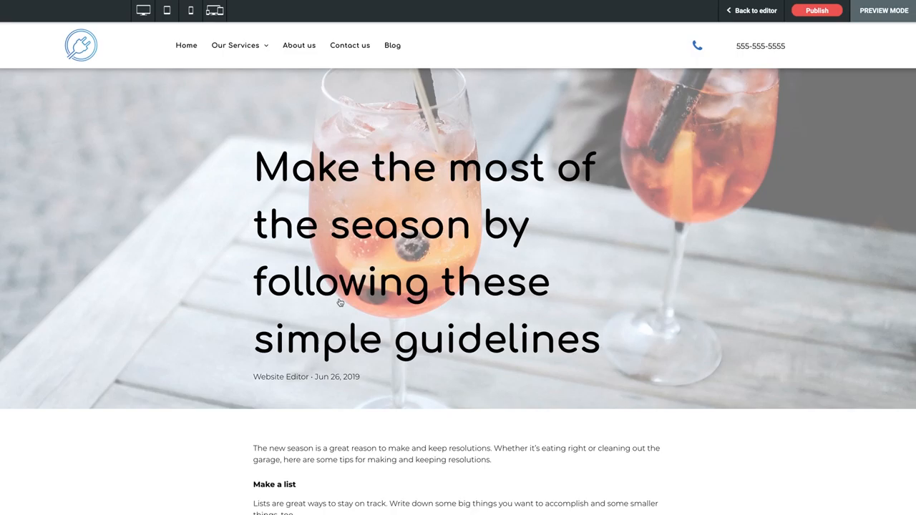
pyautogui.scroll(-3)
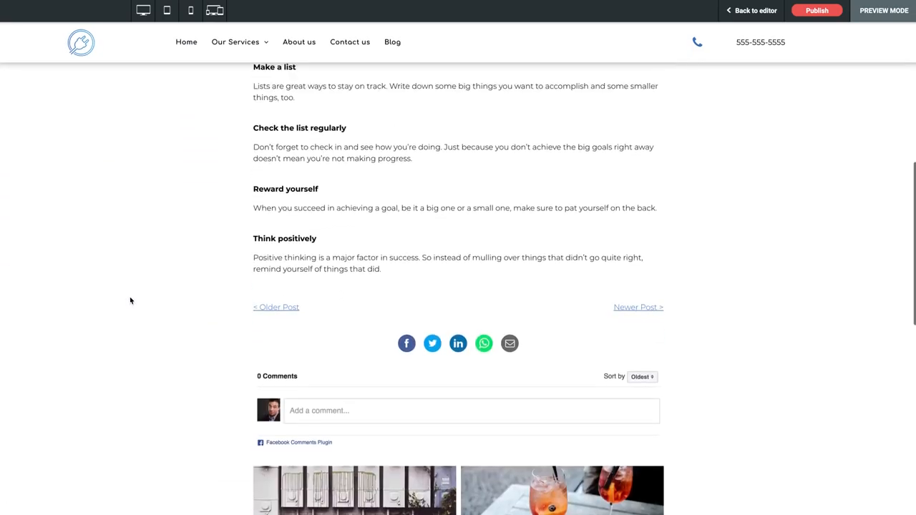
pyautogui.scroll(-3)
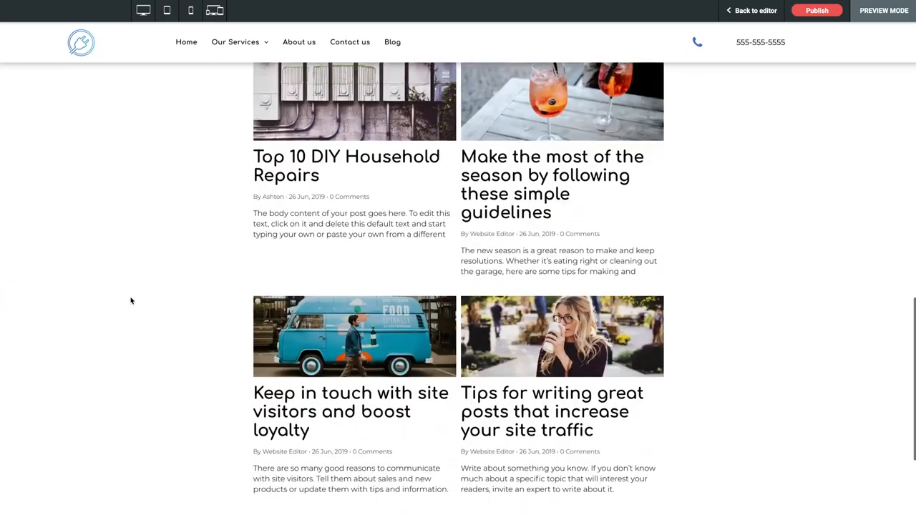
pyautogui.click(552, 184)
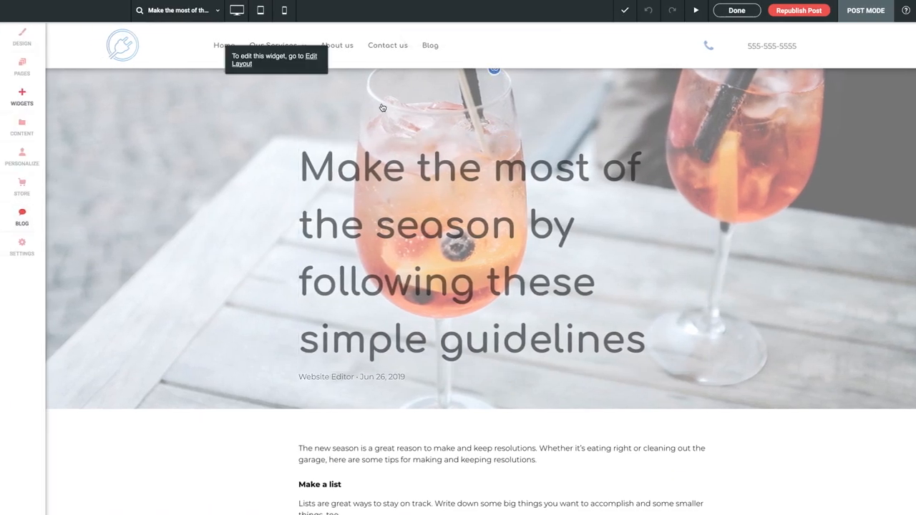
# Step: Exit Post Mode with Done and dismiss the Manage Blog panel
pyautogui.click(22, 219)
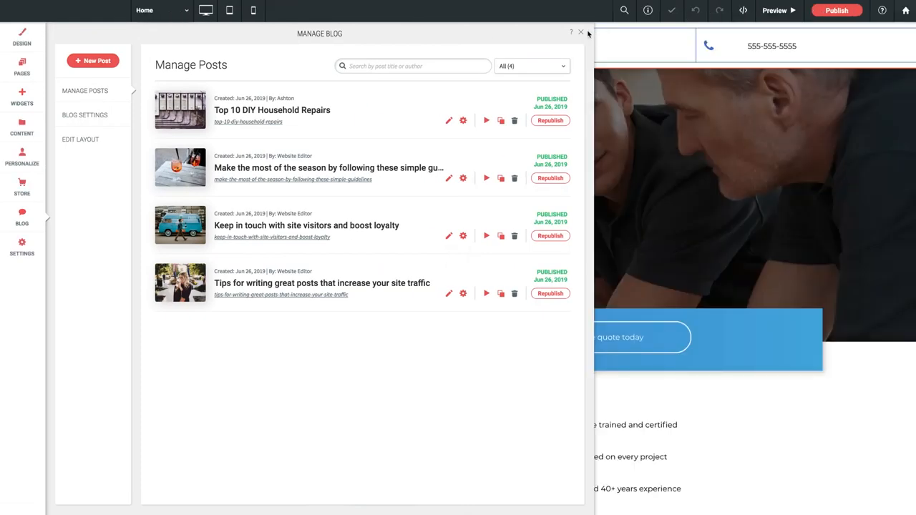
pyautogui.click(580, 33)
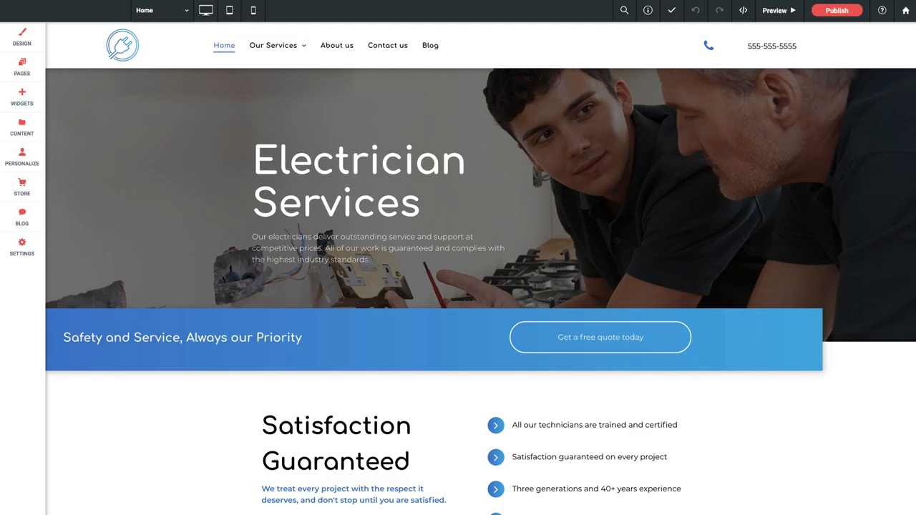
# Step: Go to the Blog page from the site navigation and scroll its four-post grid to the footer
pyautogui.click(430, 45)
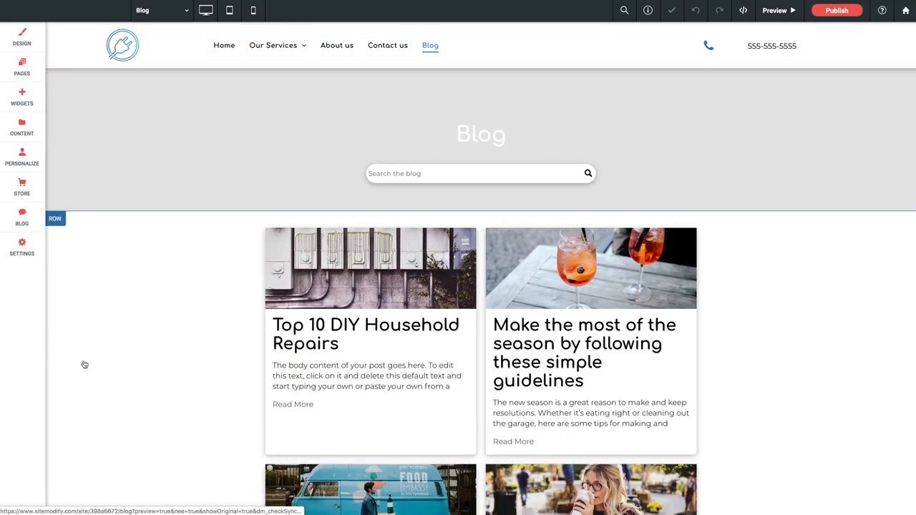
pyautogui.scroll(-3)
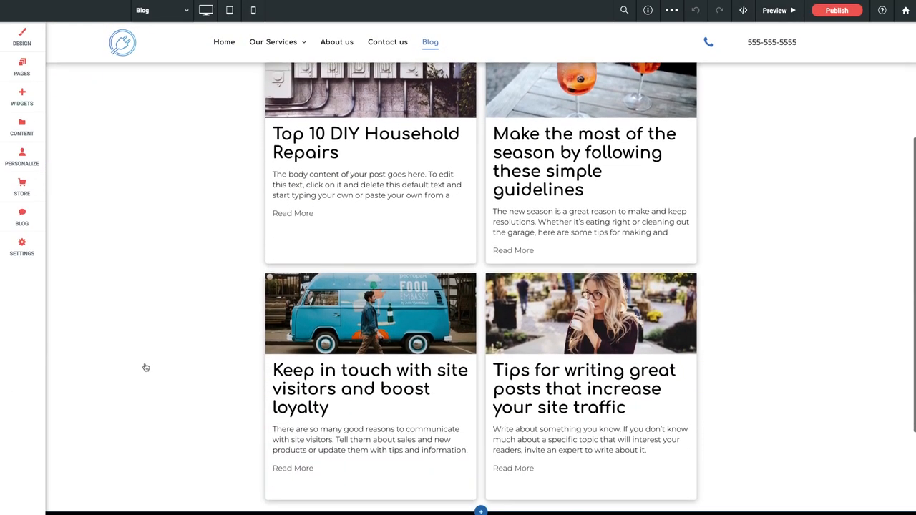
pyautogui.scroll(3)
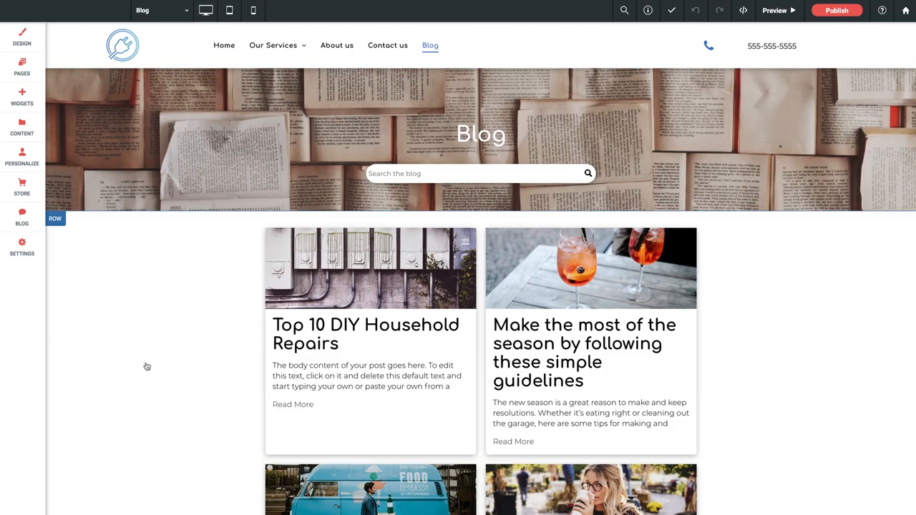
pyautogui.click(430, 45)
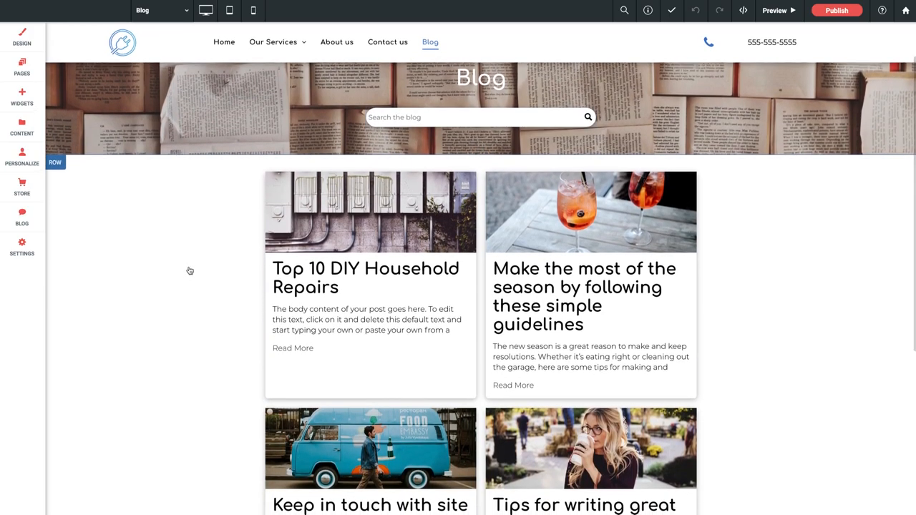
pyautogui.scroll(-3)
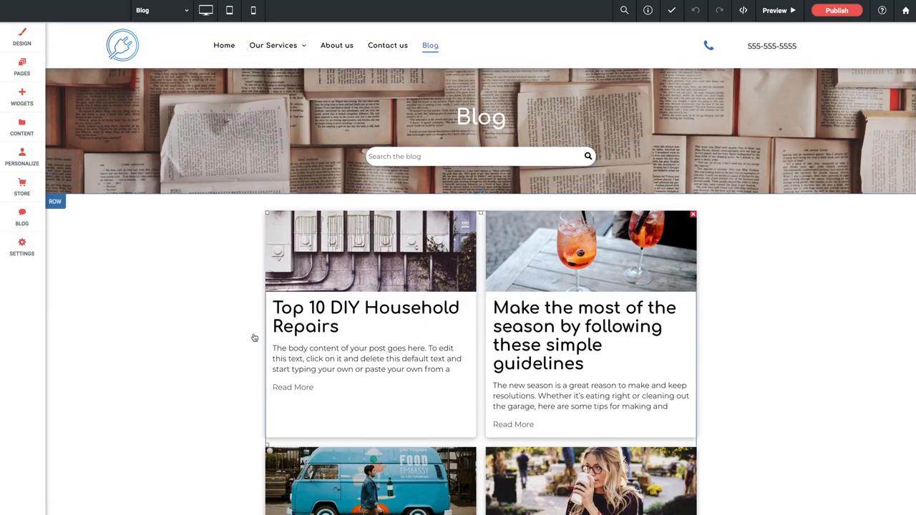
pyautogui.scroll(-3)
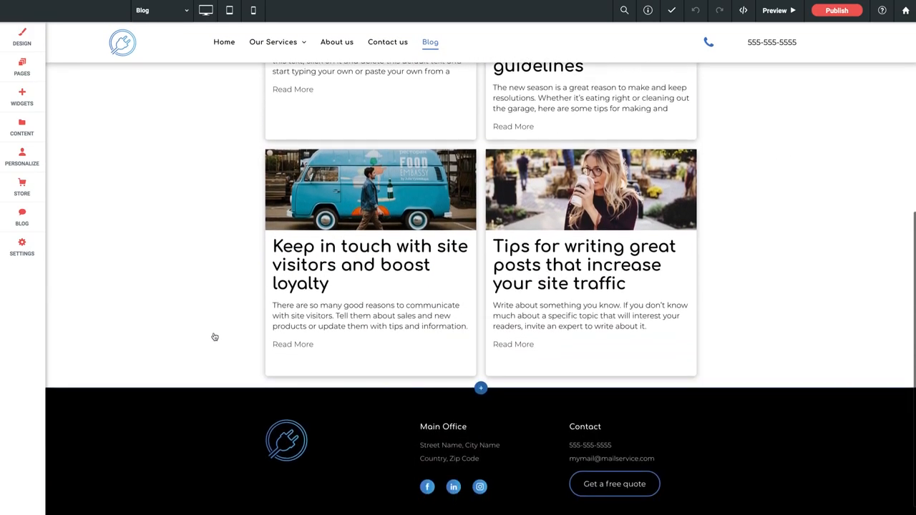